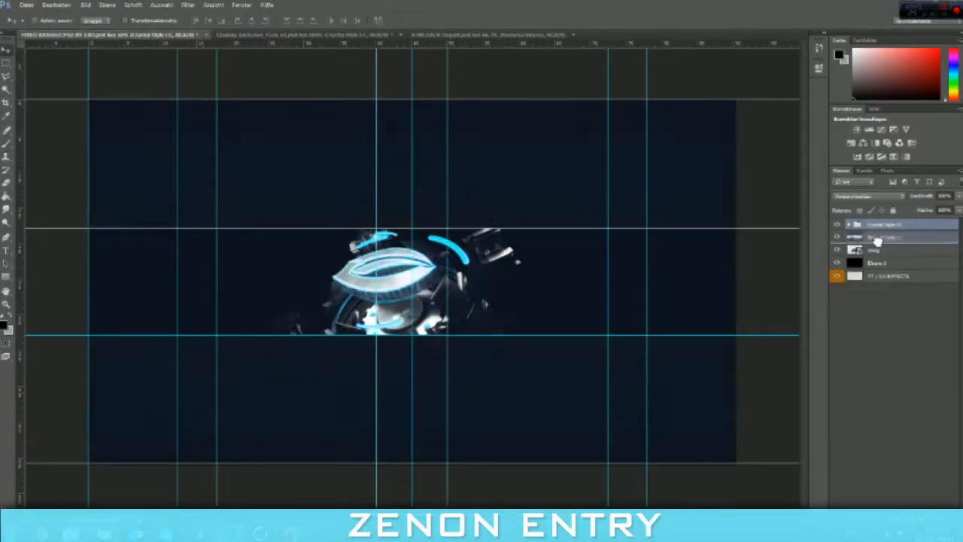
Place the texture and tech-fantasy images as layers beneath the sphere render, adjusting blend and opacity.
left_click(245, 35)
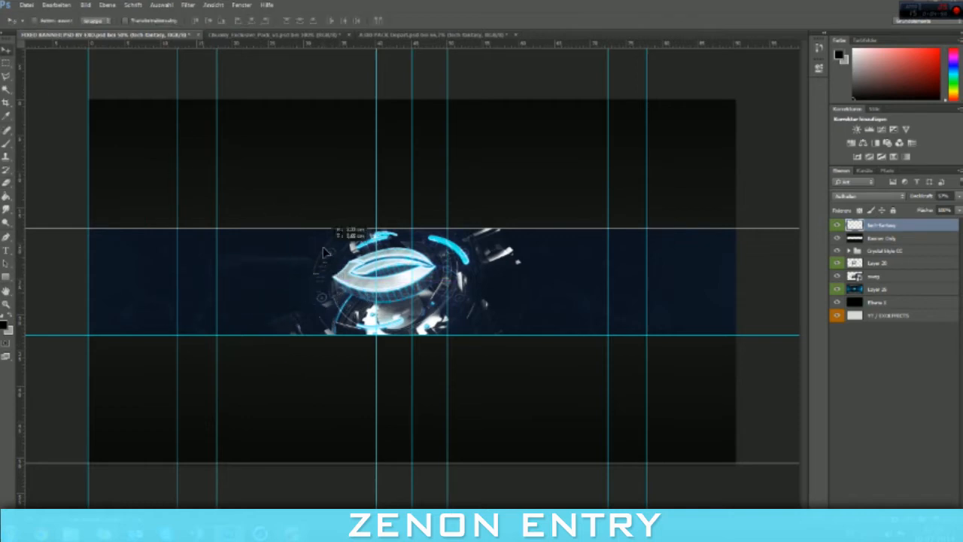
Duplicate the texture layers and lower the opacity of the new copies.
left_click(278, 35)
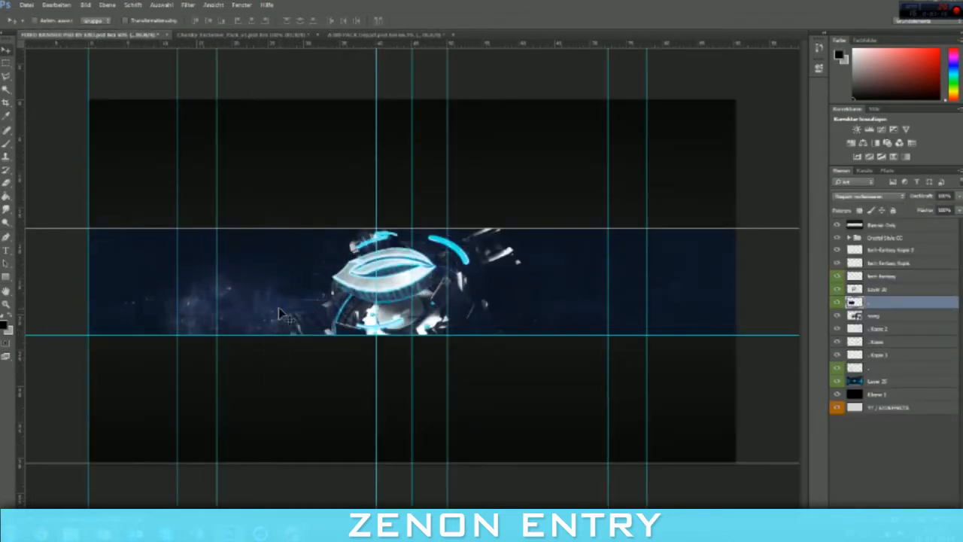
left_click(376, 34)
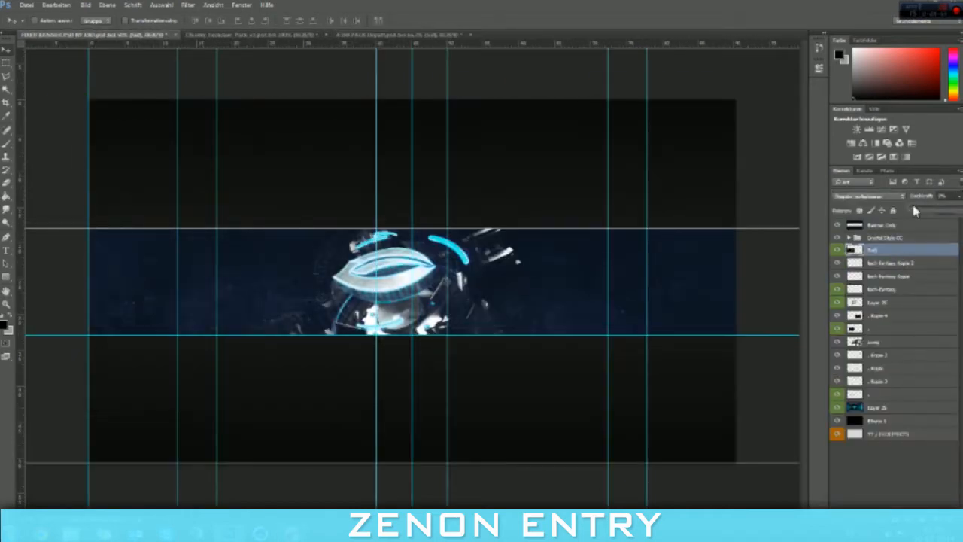
left_click(414, 34)
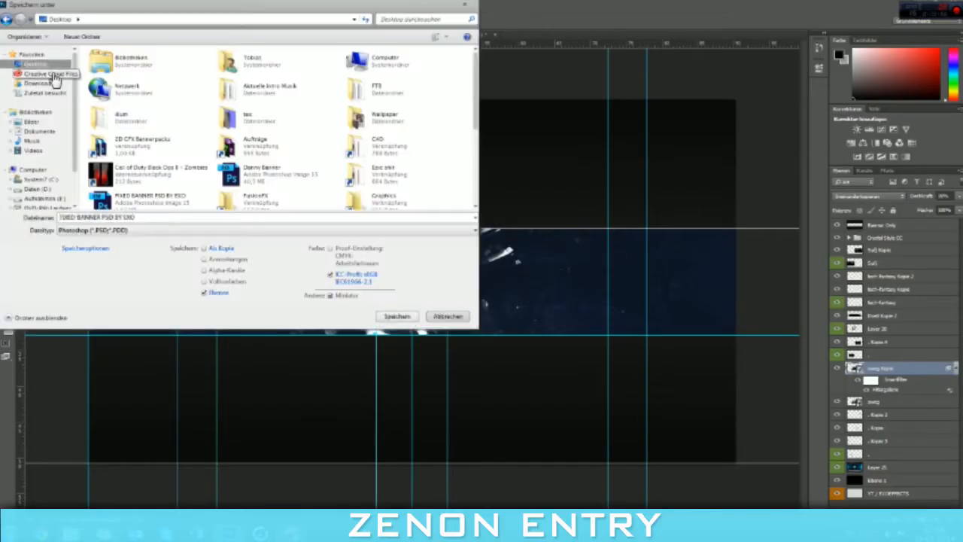
Save as Zenon entry on the Desktop, blur an ellipse glow, and stamp ring brushes.
left_click(397, 316)
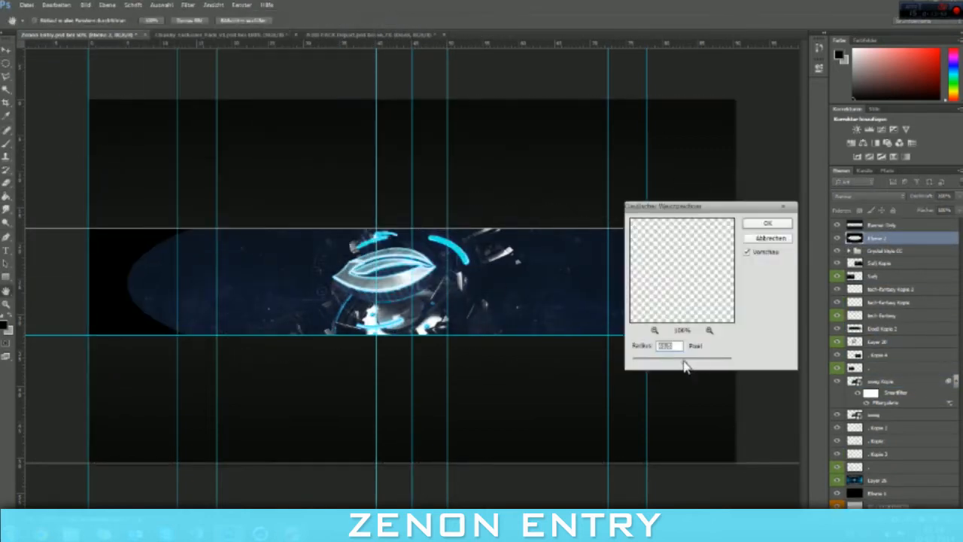
left_click(767, 223)
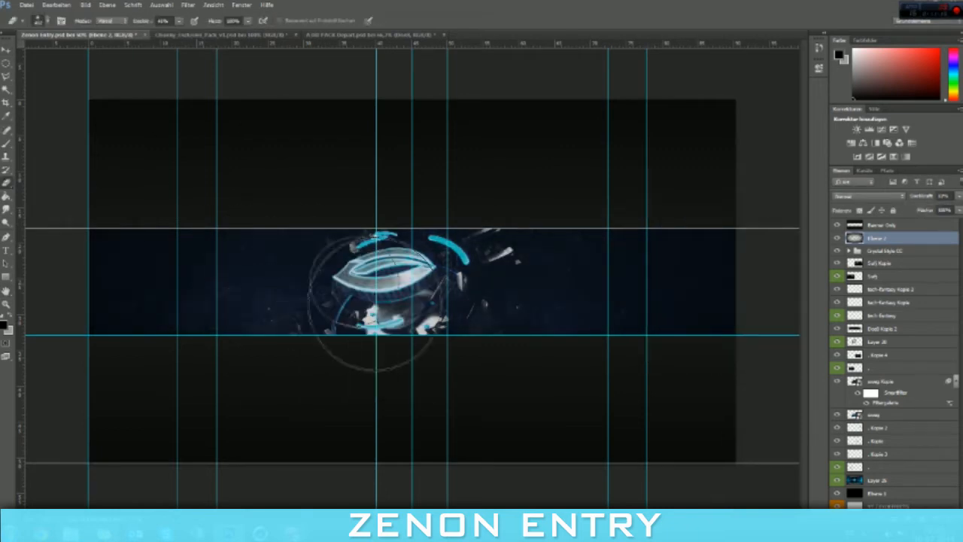
left_click(879, 342)
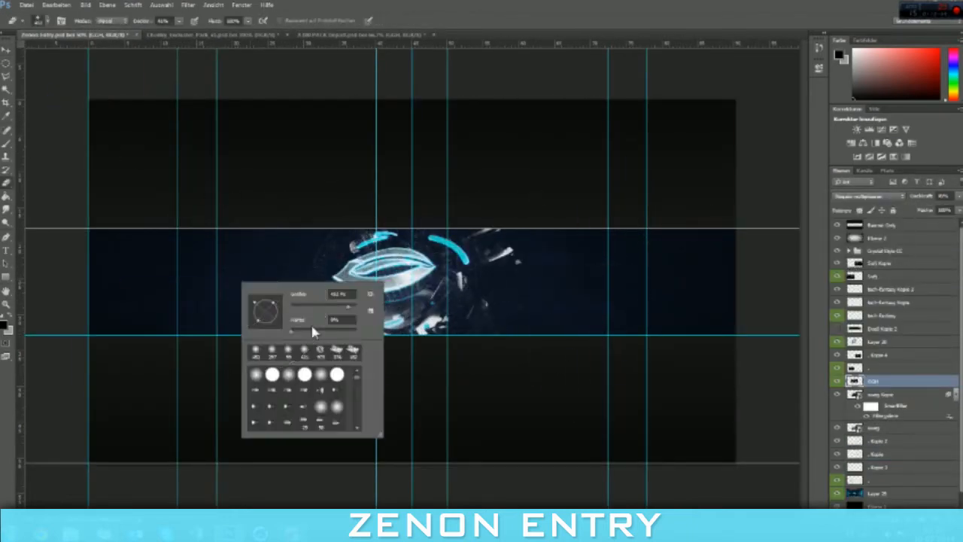
Type ZENON in light blue beside the render, duplicate it below, and draw a rule.
left_click(189, 5)
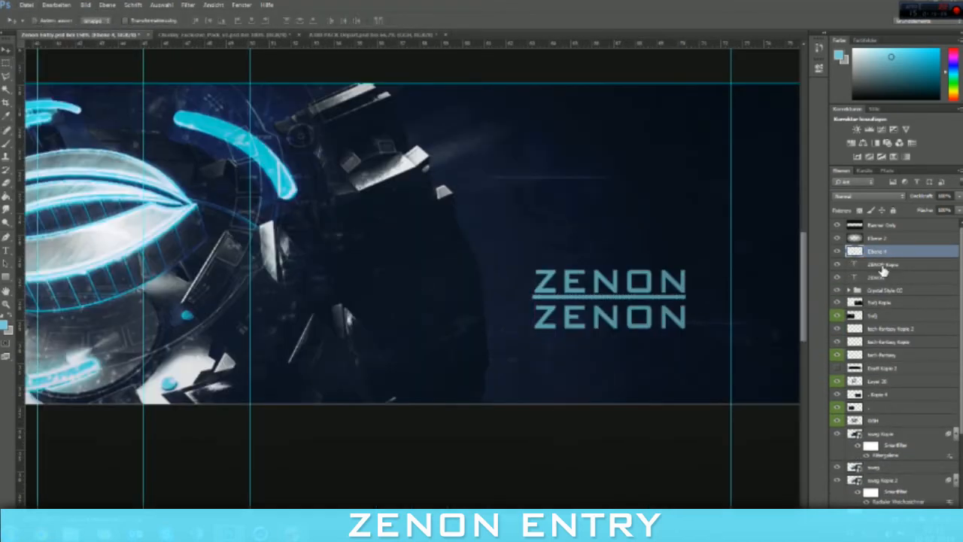
Replace the copied title text with ARTISTS and commit the edit.
type("ARTISTS")
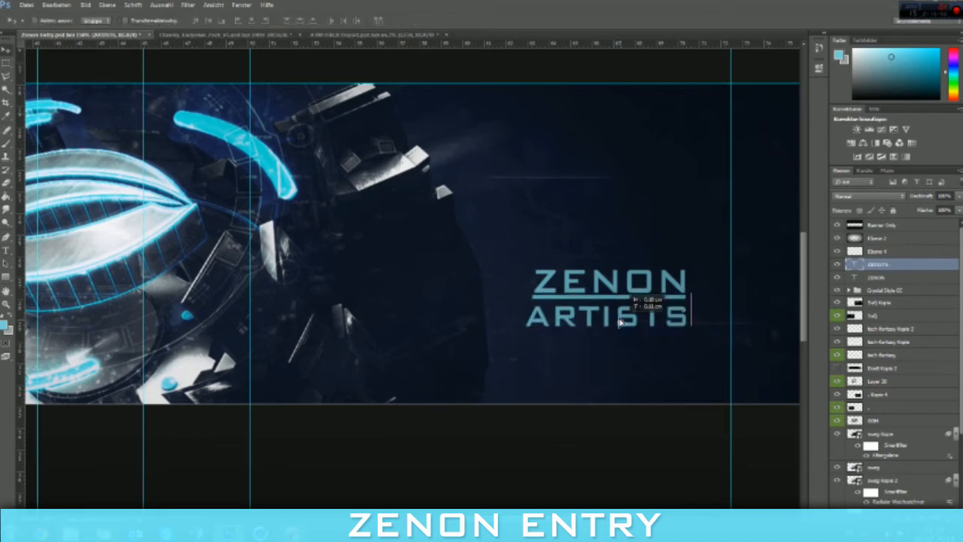
left_click(877, 250)
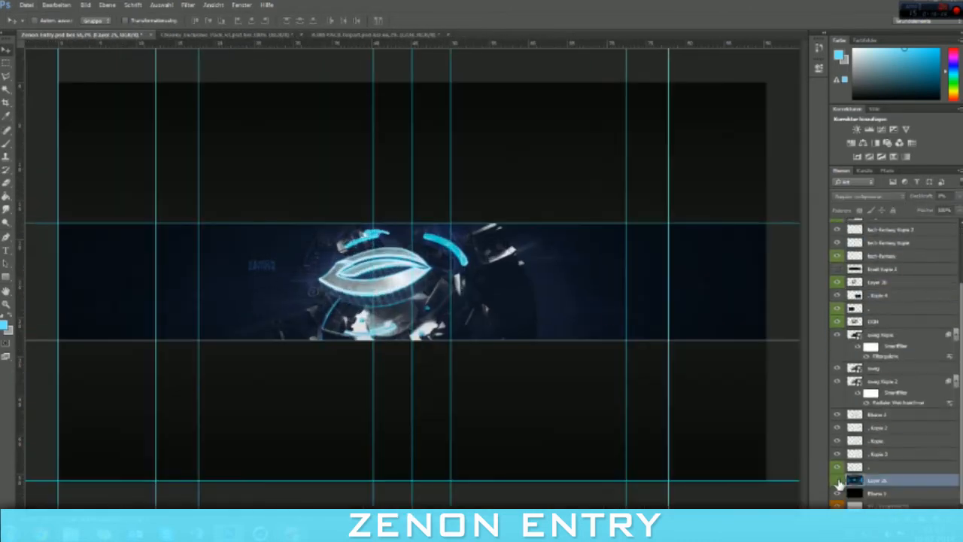
Toggle background and texture layer visibility, reposition the render copy, then group and duplicate.
left_click(888, 454)
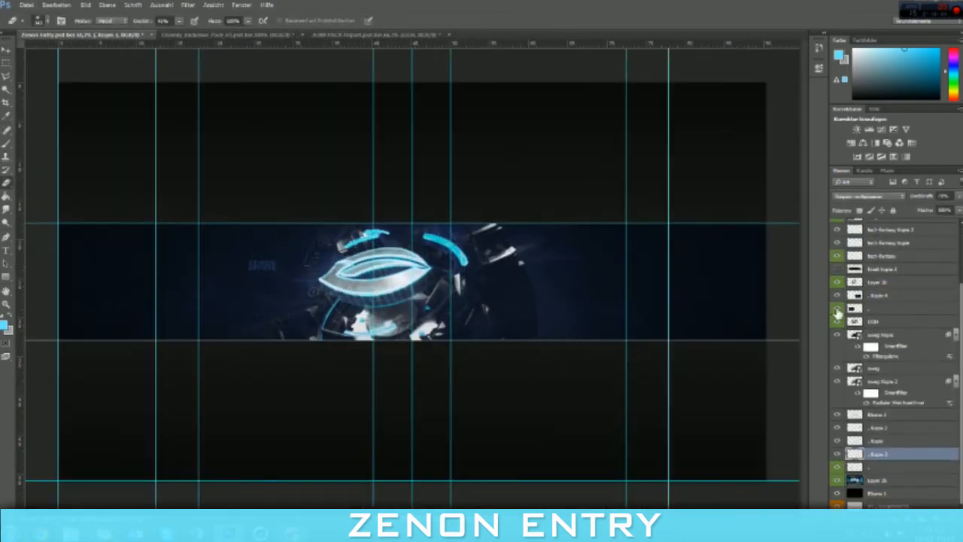
left_click(892, 242)
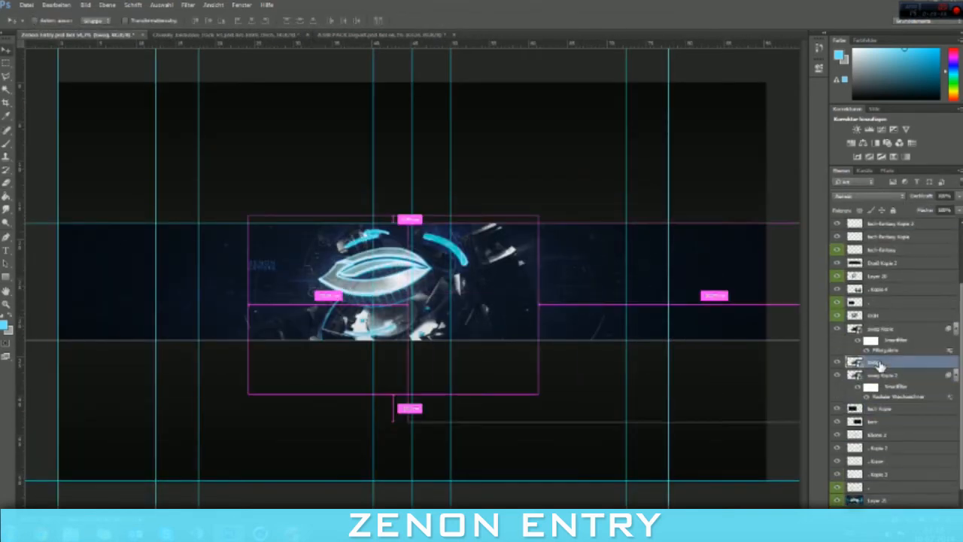
left_click(188, 5)
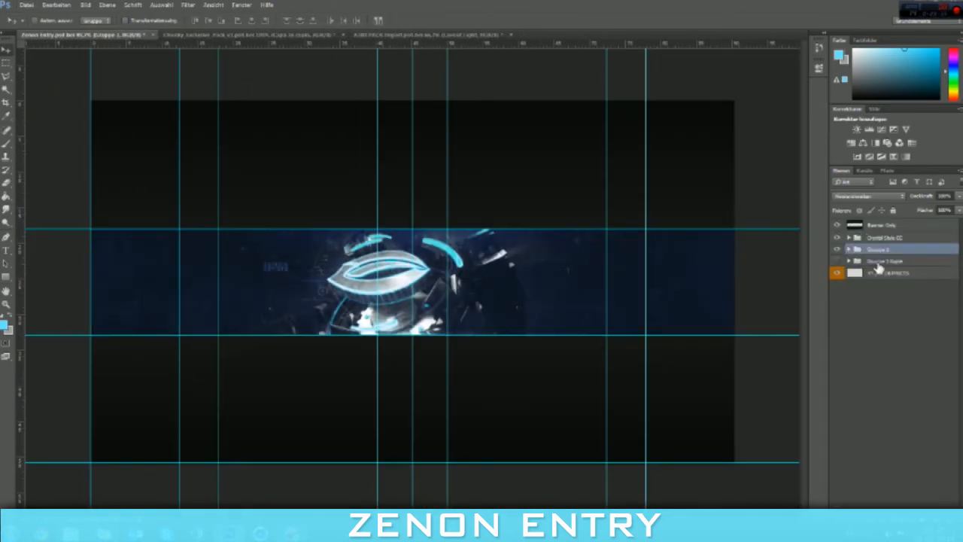
Merge the duplicated group and stack three banner copies down the canvas.
left_click(849, 250)
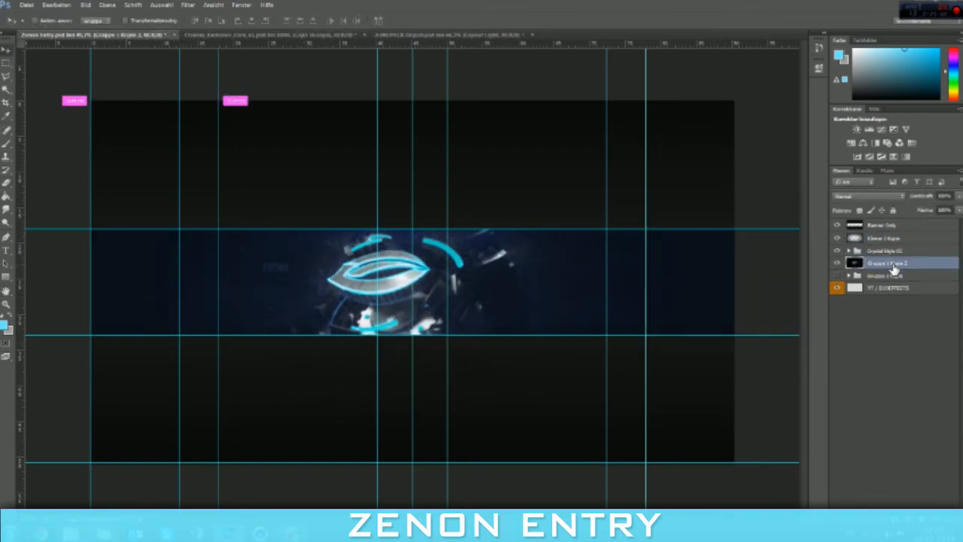
left_click(161, 5)
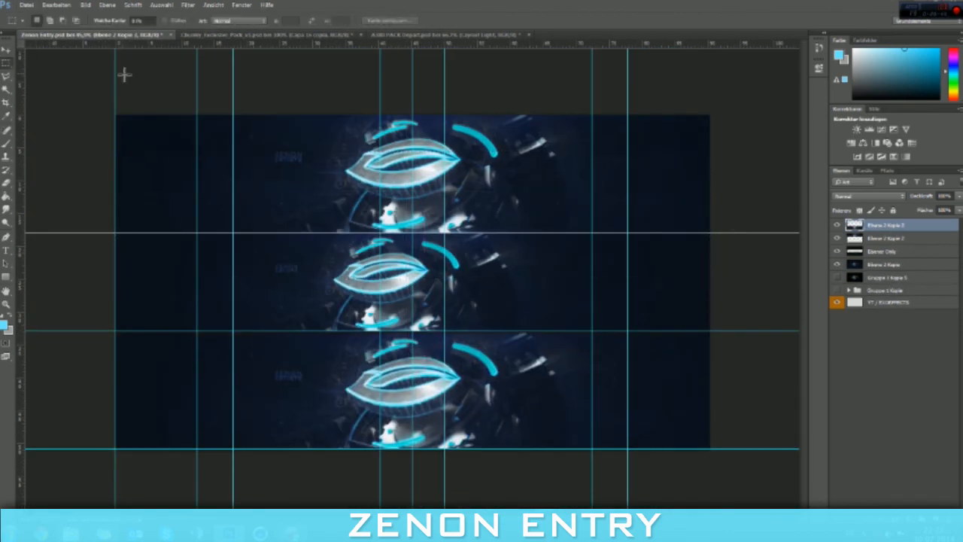
left_click(26, 6)
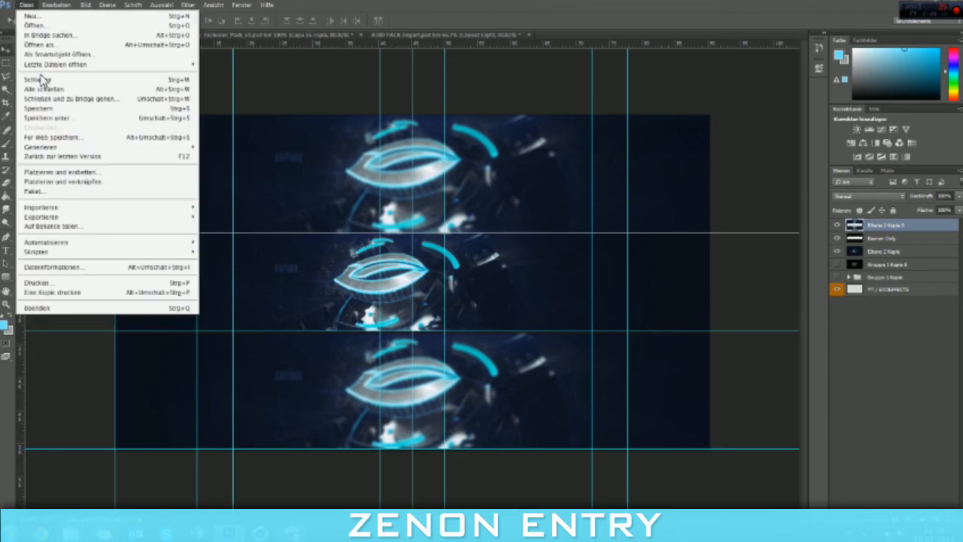